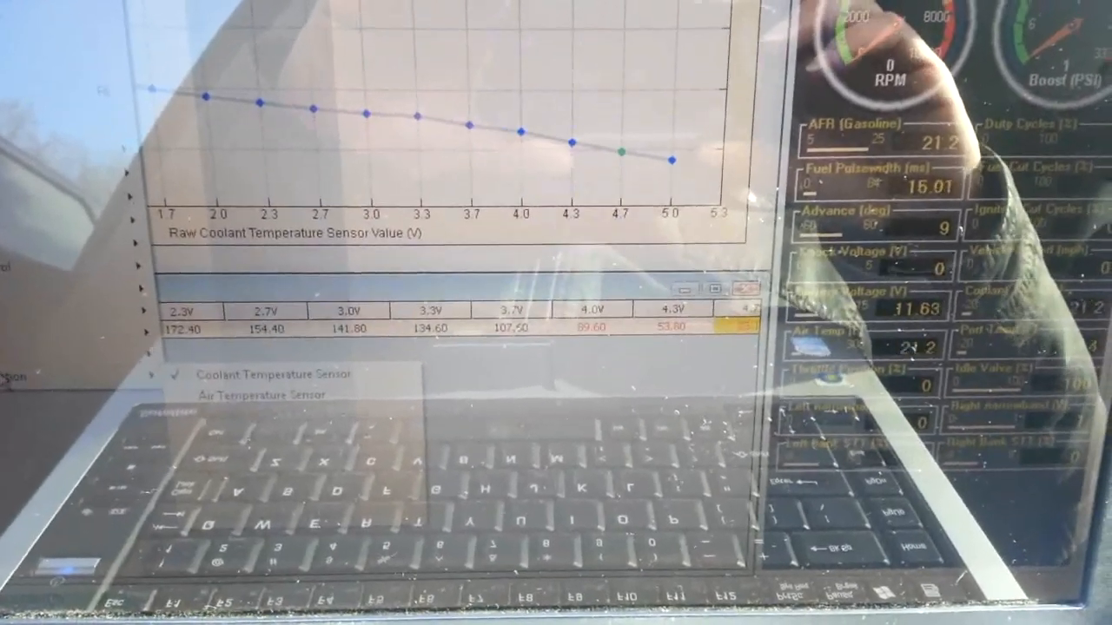
Open the Post-start Fuel Trim map under Starting, showing trim versus coolant temperature from -4.00F
{"action": "left_click", "coordinate": [187, 35]}
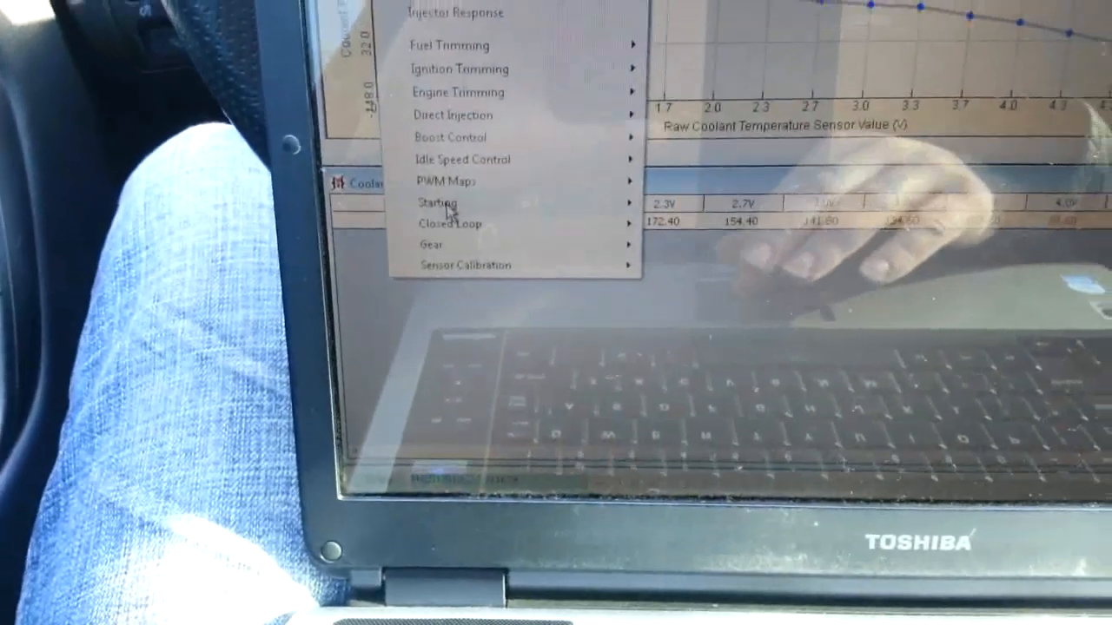
{"action": "mouse_move", "coordinate": [438, 202]}
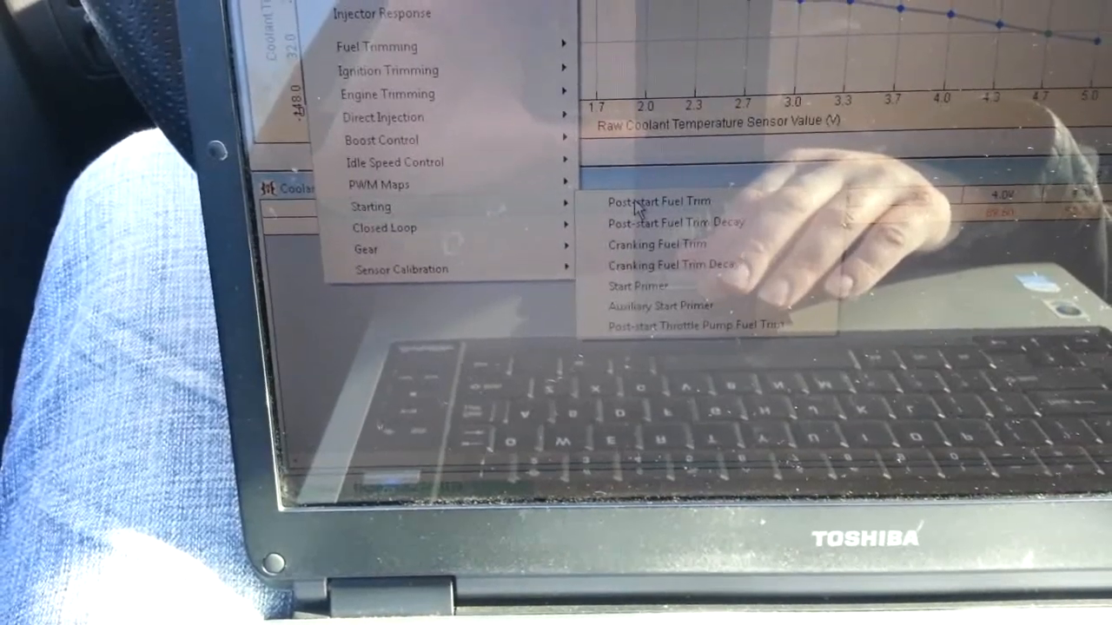
{"action": "left_click", "coordinate": [657, 201]}
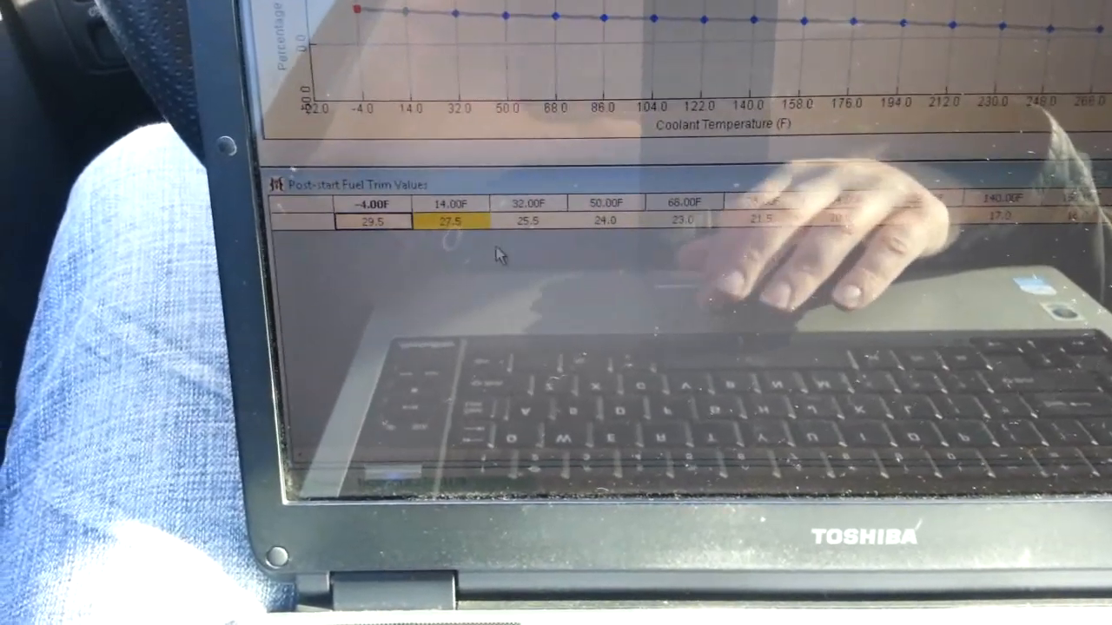